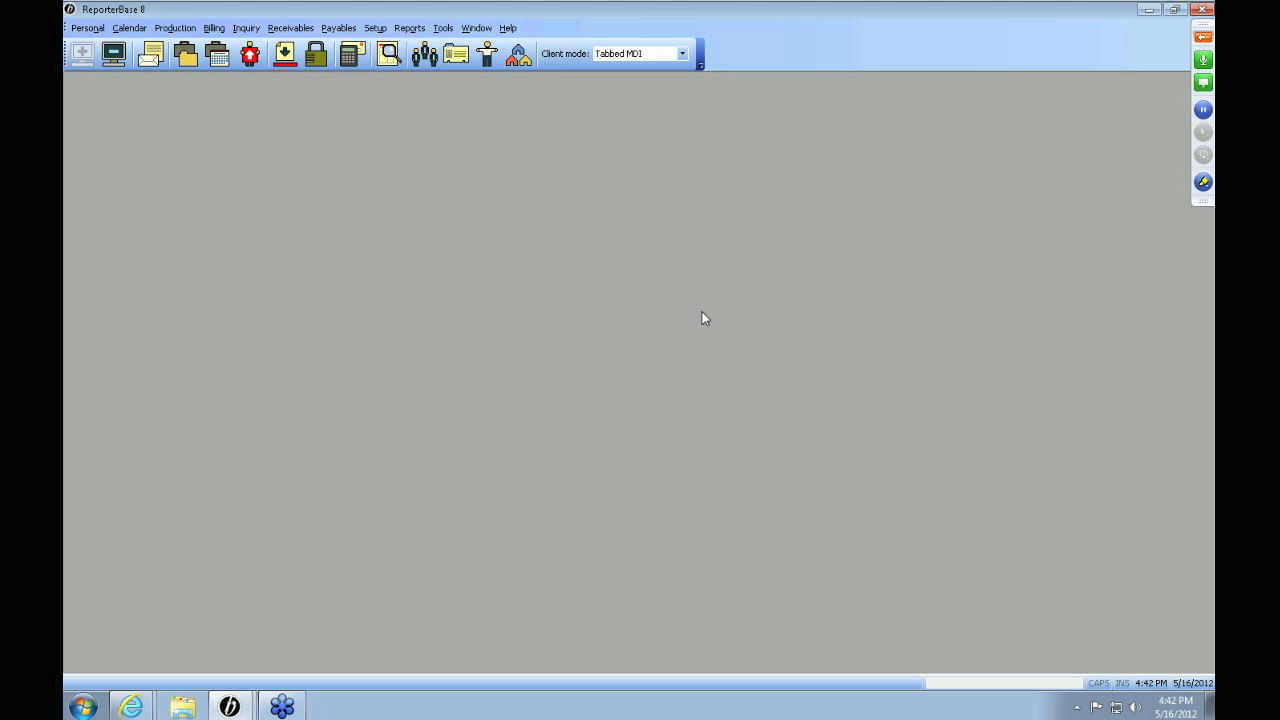
{"action": "mouse_move", "coordinate": [402, 22]}
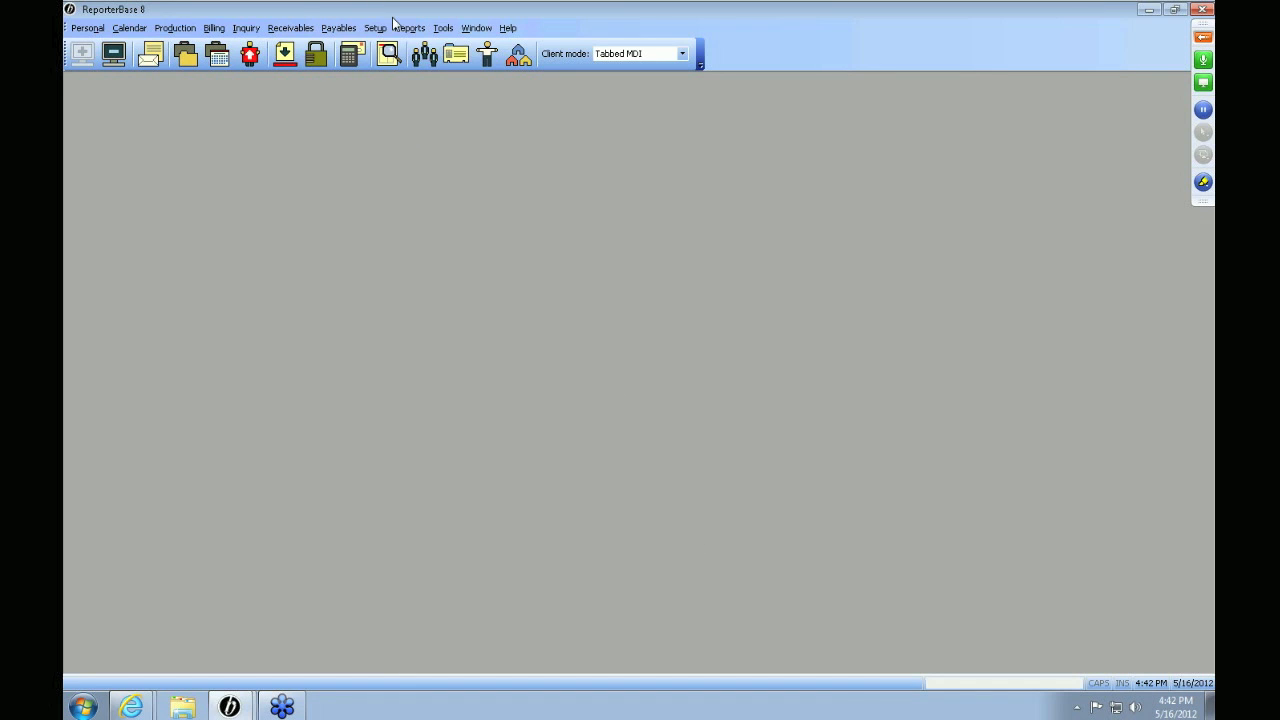
- Open the Business Units list from the Setup menu
{"action": "left_click", "coordinate": [382, 28]}
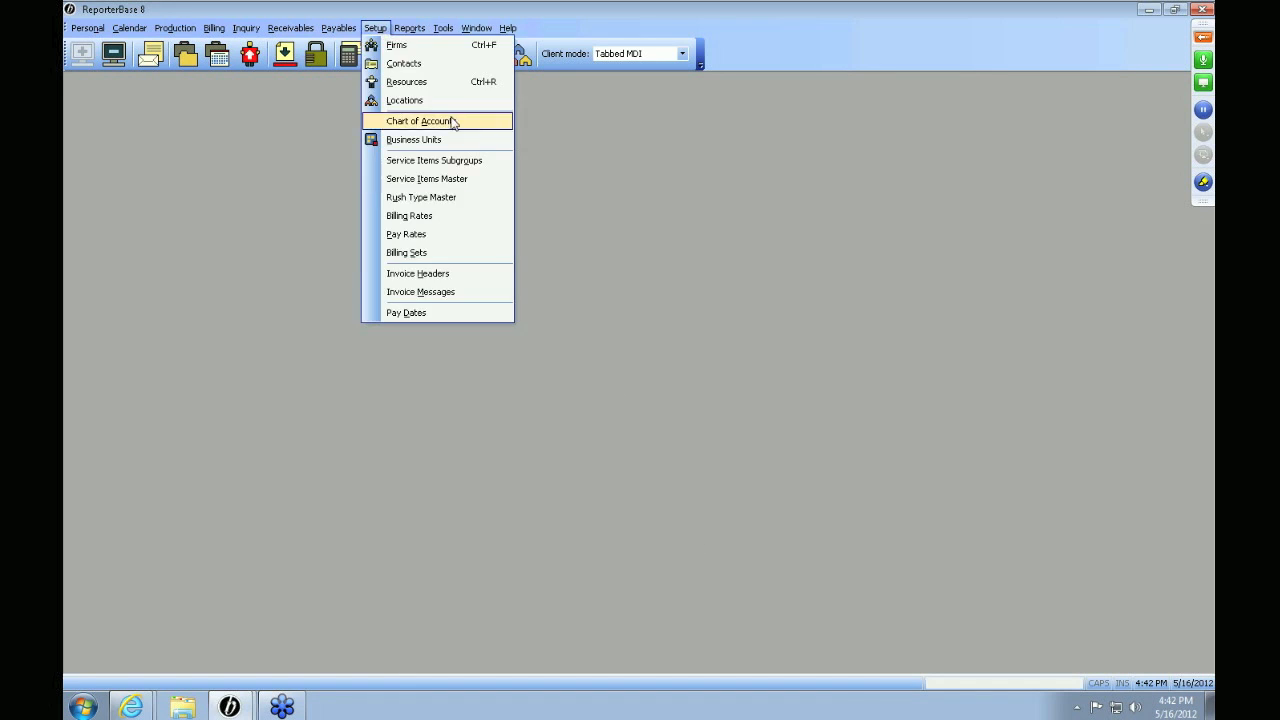
{"action": "left_click", "coordinate": [412, 138]}
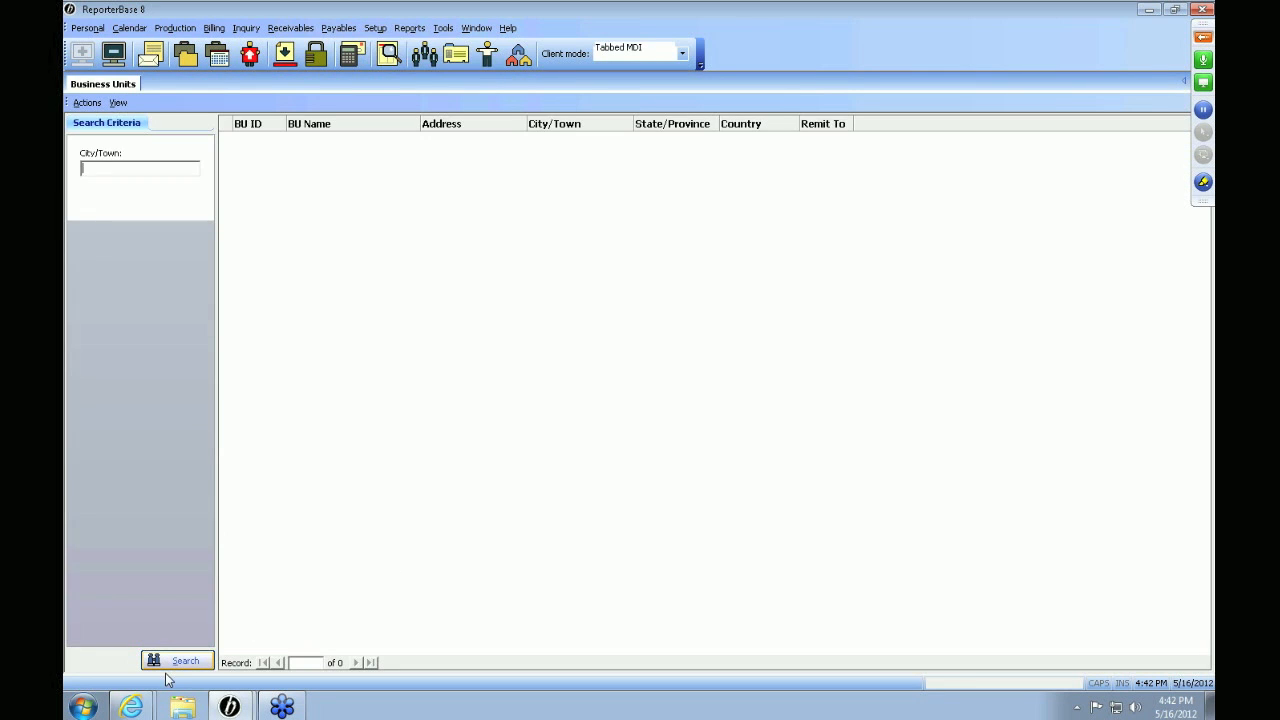
- Search all business units and open the MAIN record for OMTI Court Reporting, reviewing its fax number
{"action": "left_click", "coordinate": [178, 660]}
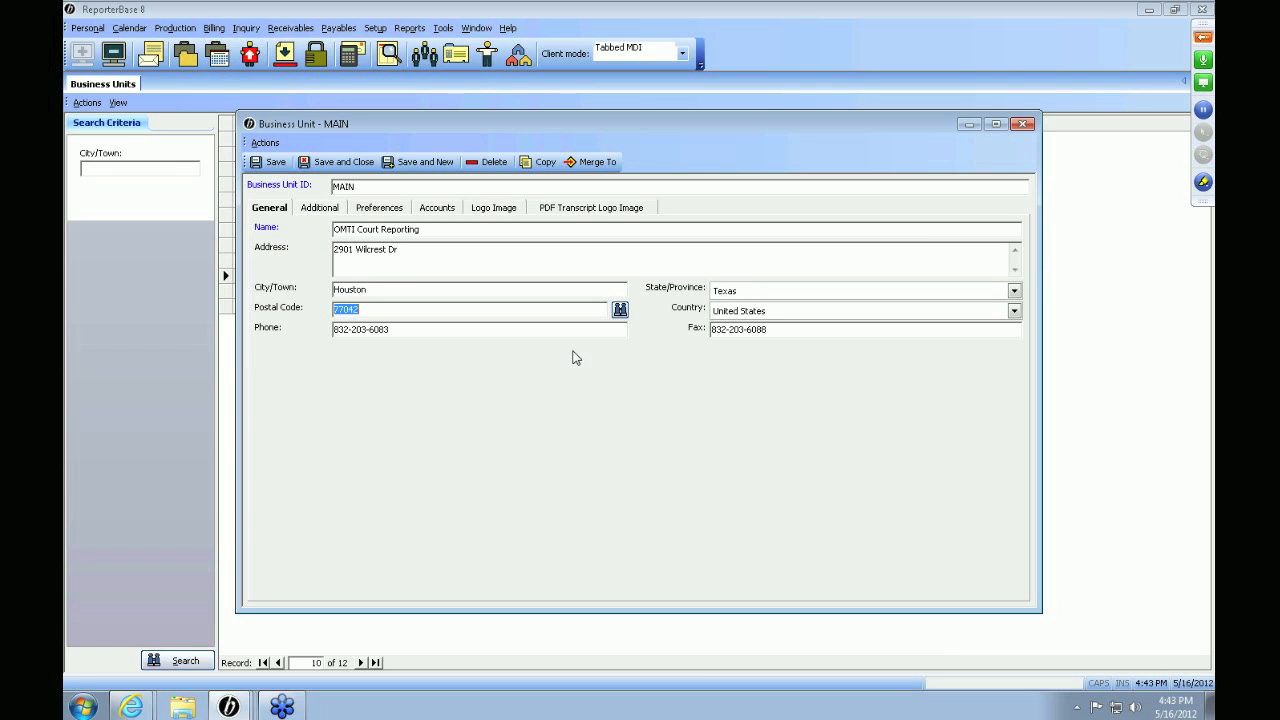
{"action": "mouse_move", "coordinate": [618, 308]}
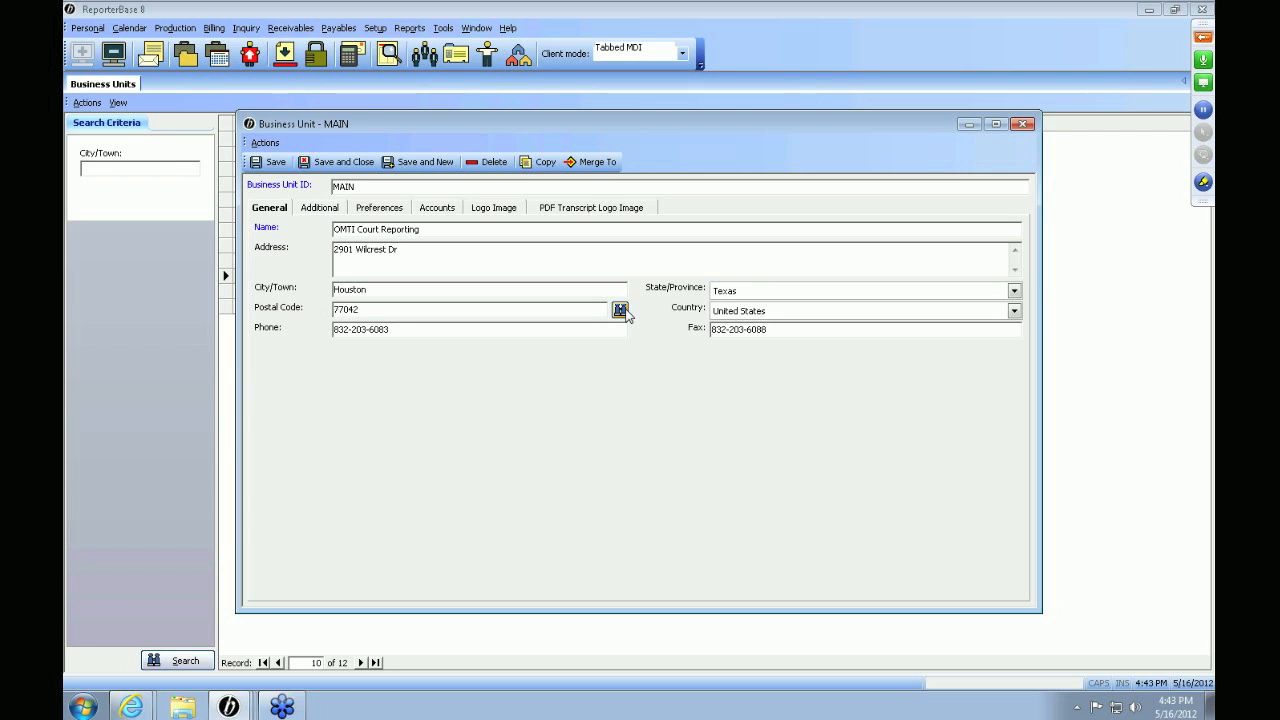
{"action": "mouse_move", "coordinate": [610, 328]}
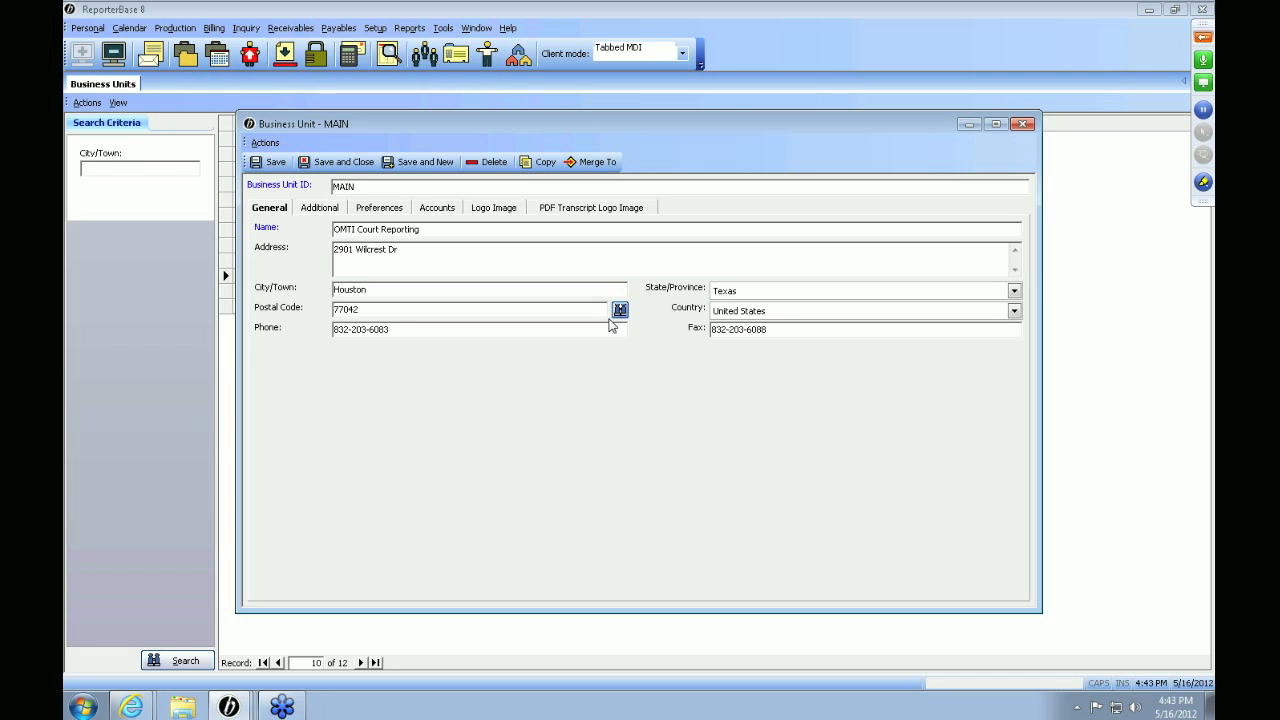
{"action": "triple_click", "coordinate": [360, 328]}
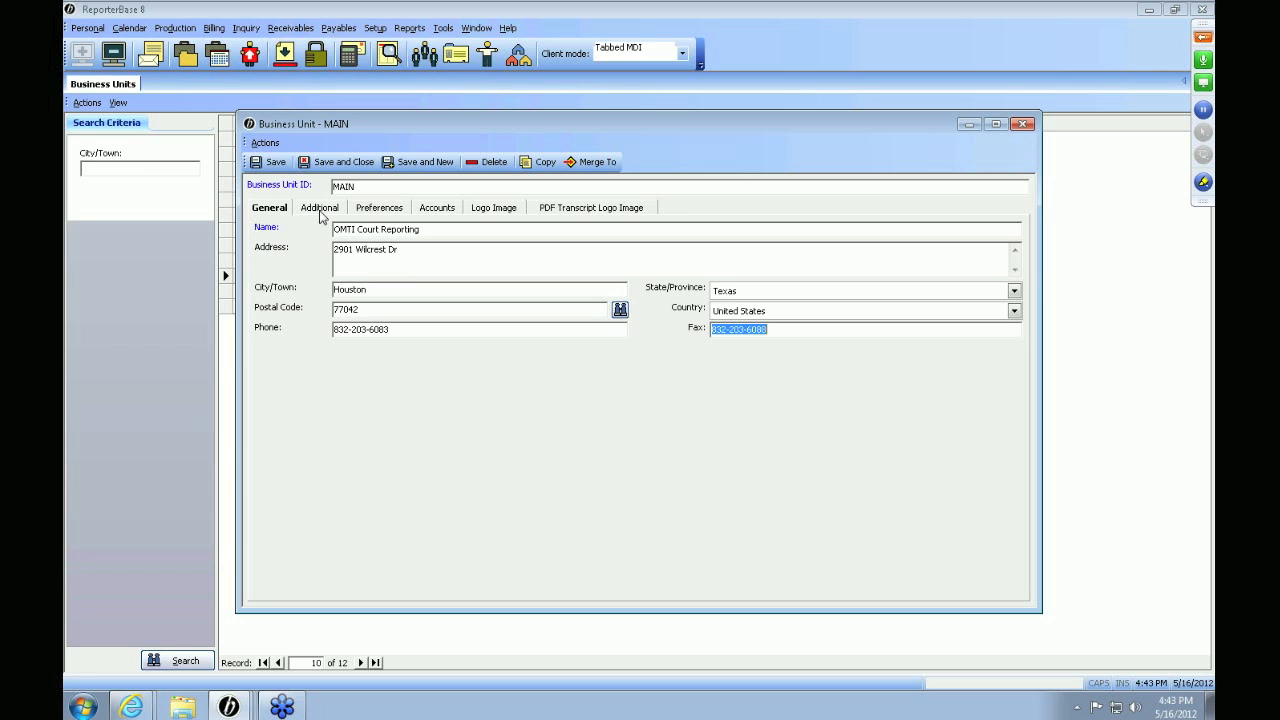
- Show the MAIN unit's Additional details and keep payment terms at Net 30
{"action": "left_click", "coordinate": [320, 206]}
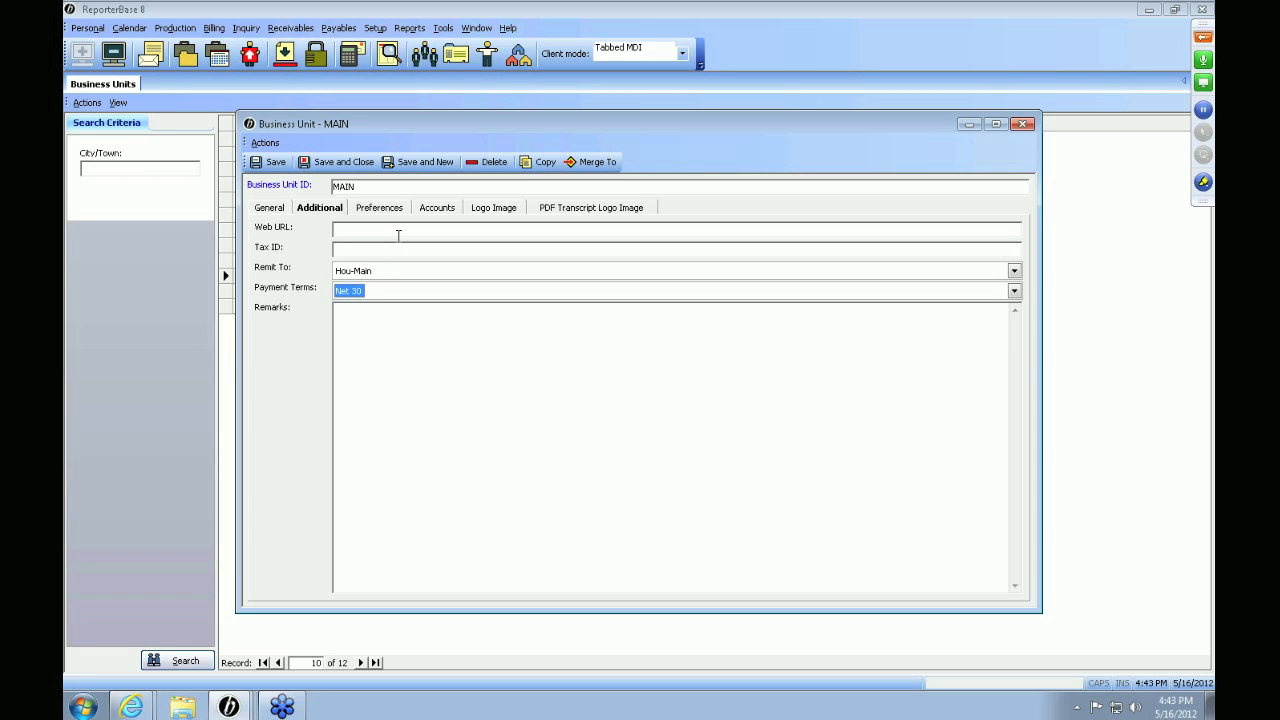
{"action": "mouse_move", "coordinate": [428, 280]}
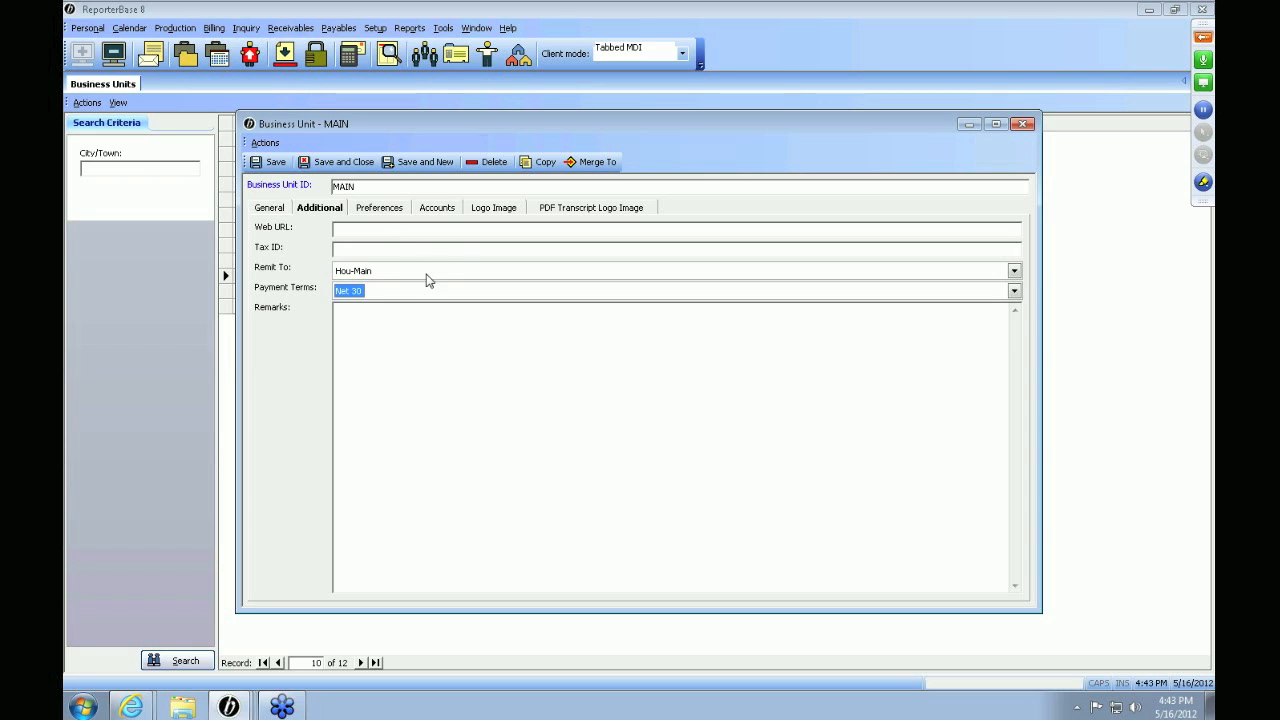
{"action": "left_click", "coordinate": [1012, 290]}
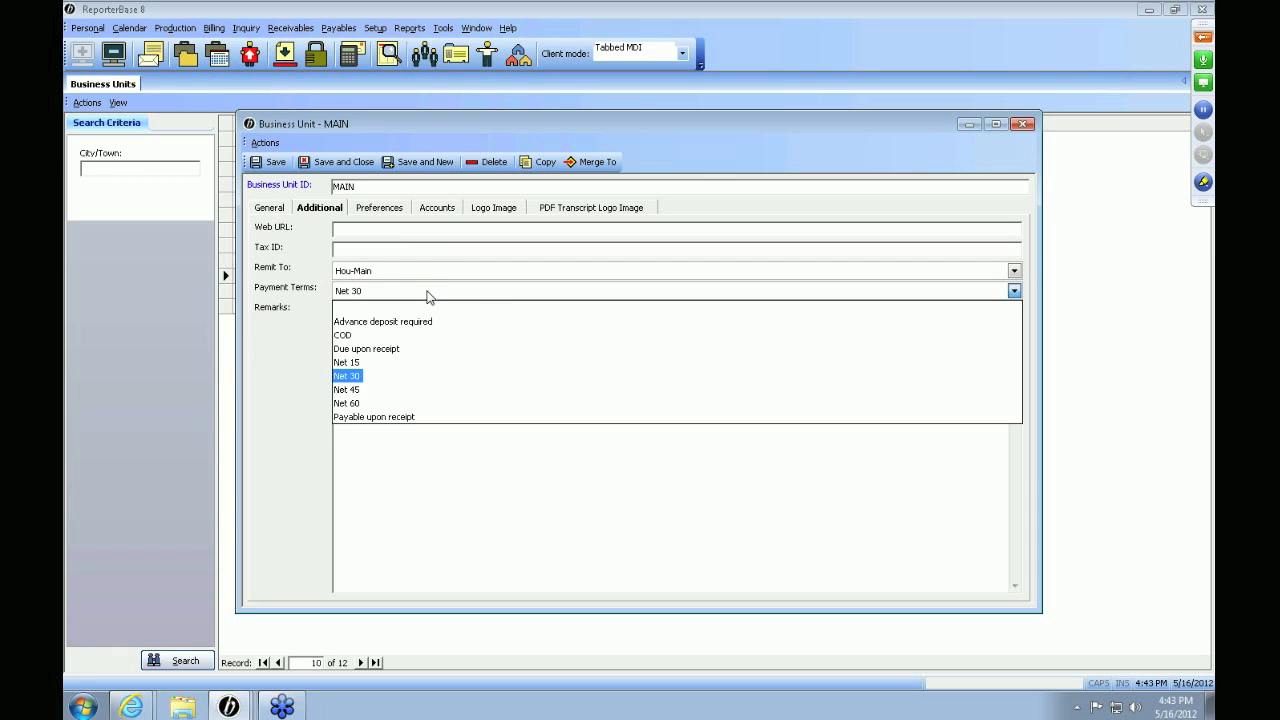
{"action": "left_click", "coordinate": [346, 376]}
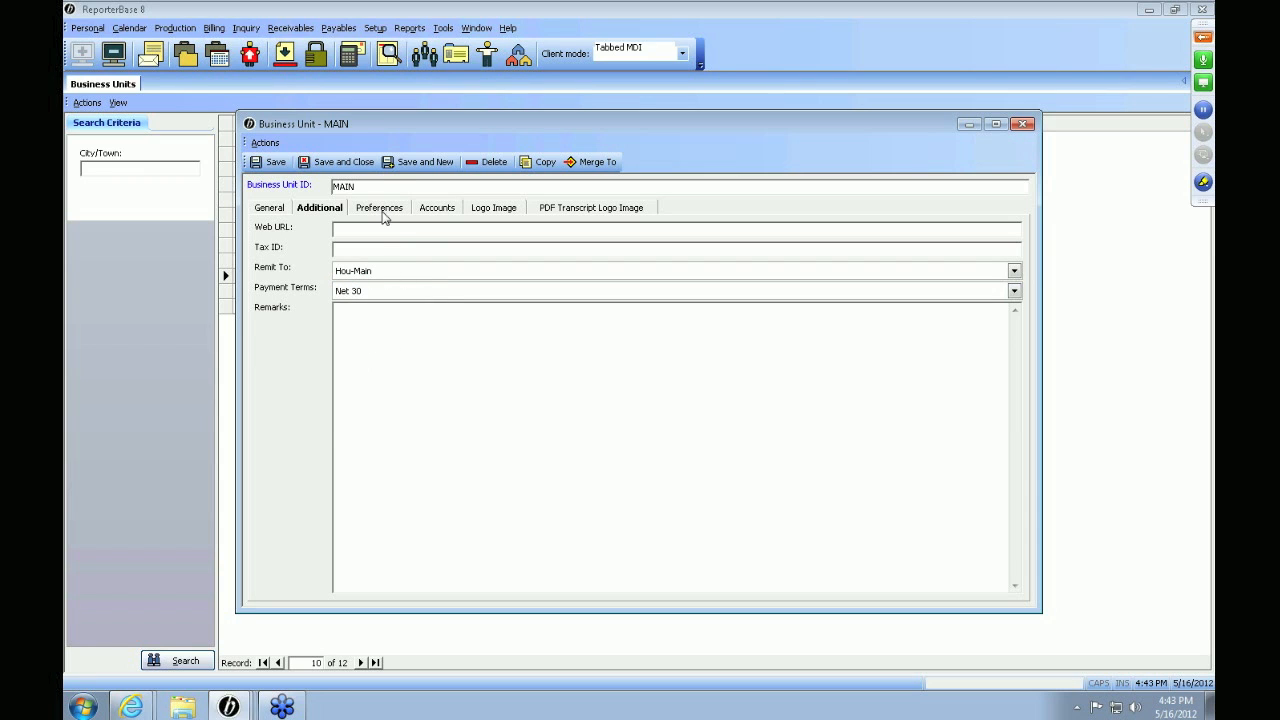
- Review the MAIN unit's Preferences for job due days, late-charge days and print options
{"action": "left_click", "coordinate": [380, 206]}
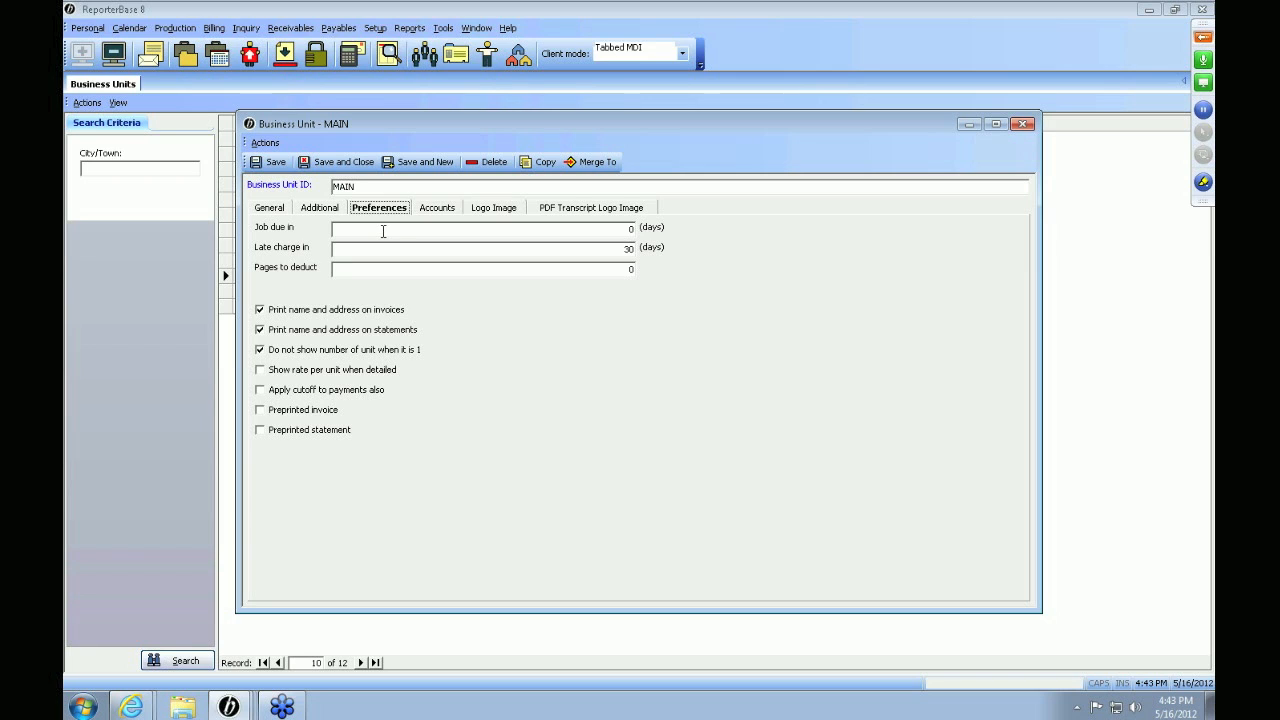
{"action": "type", "text": "5"}
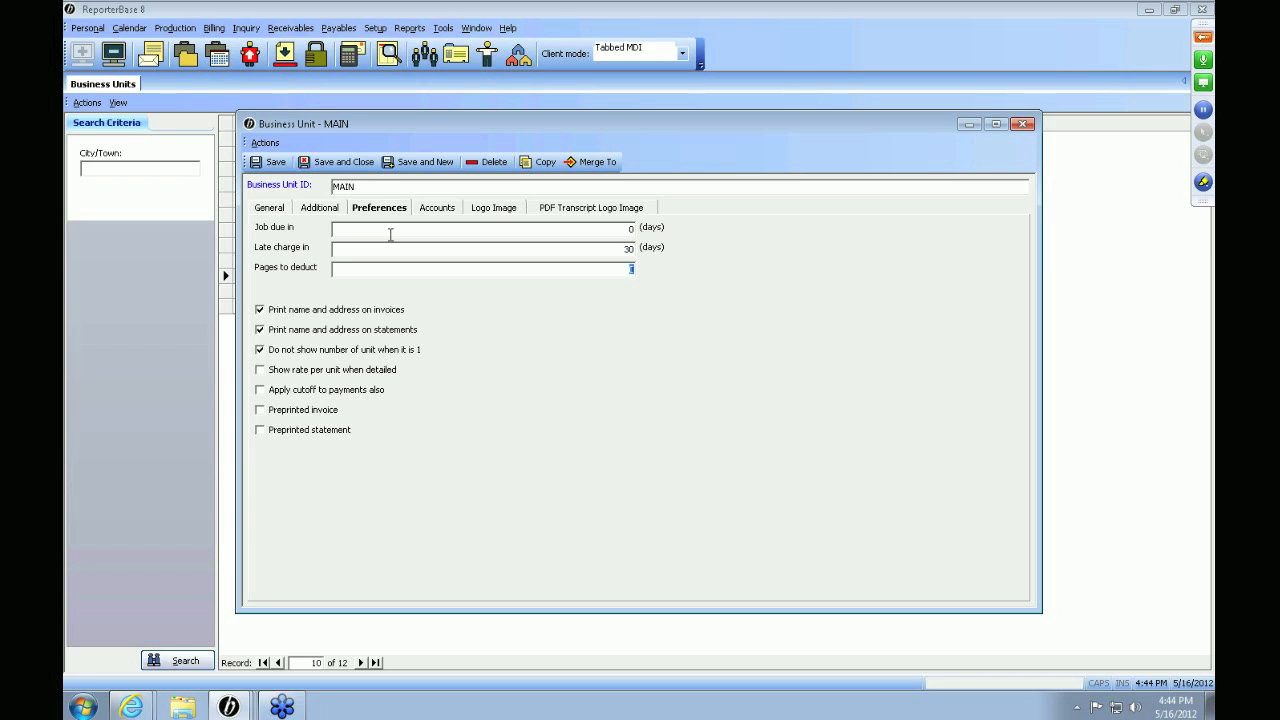
{"action": "mouse_move", "coordinate": [442, 316]}
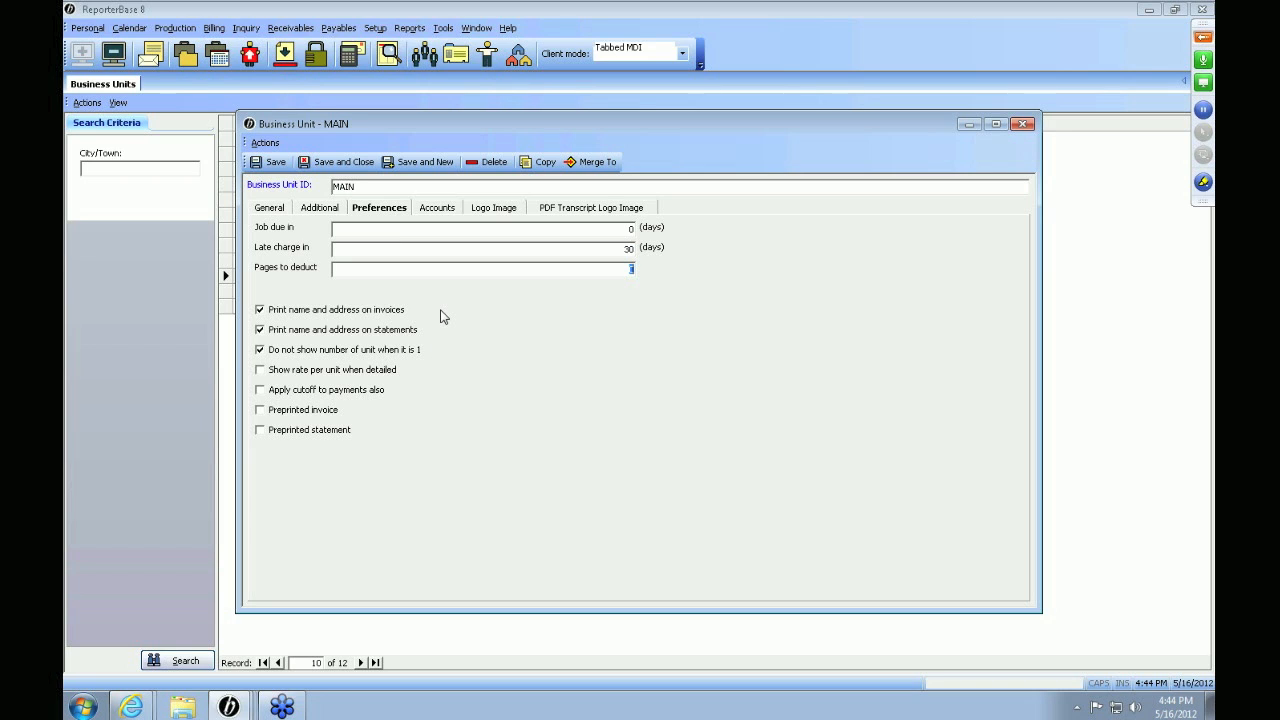
{"action": "mouse_move", "coordinate": [446, 320]}
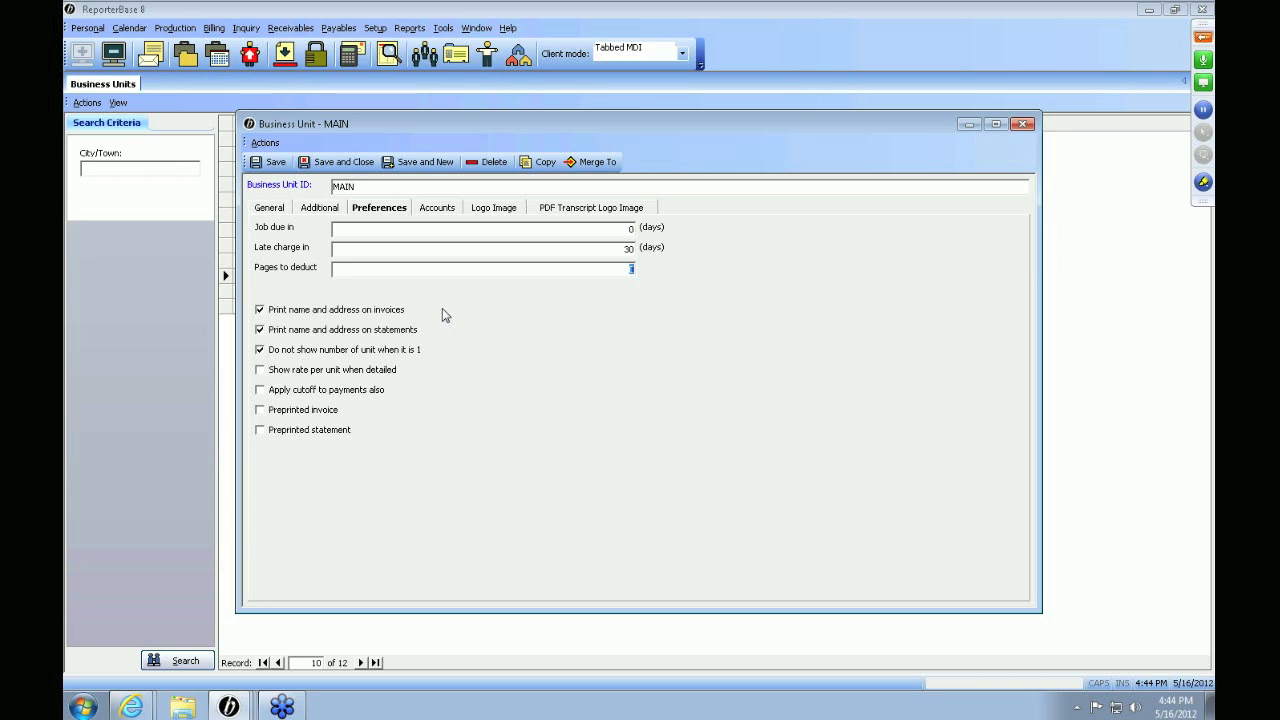
{"action": "mouse_move", "coordinate": [416, 340]}
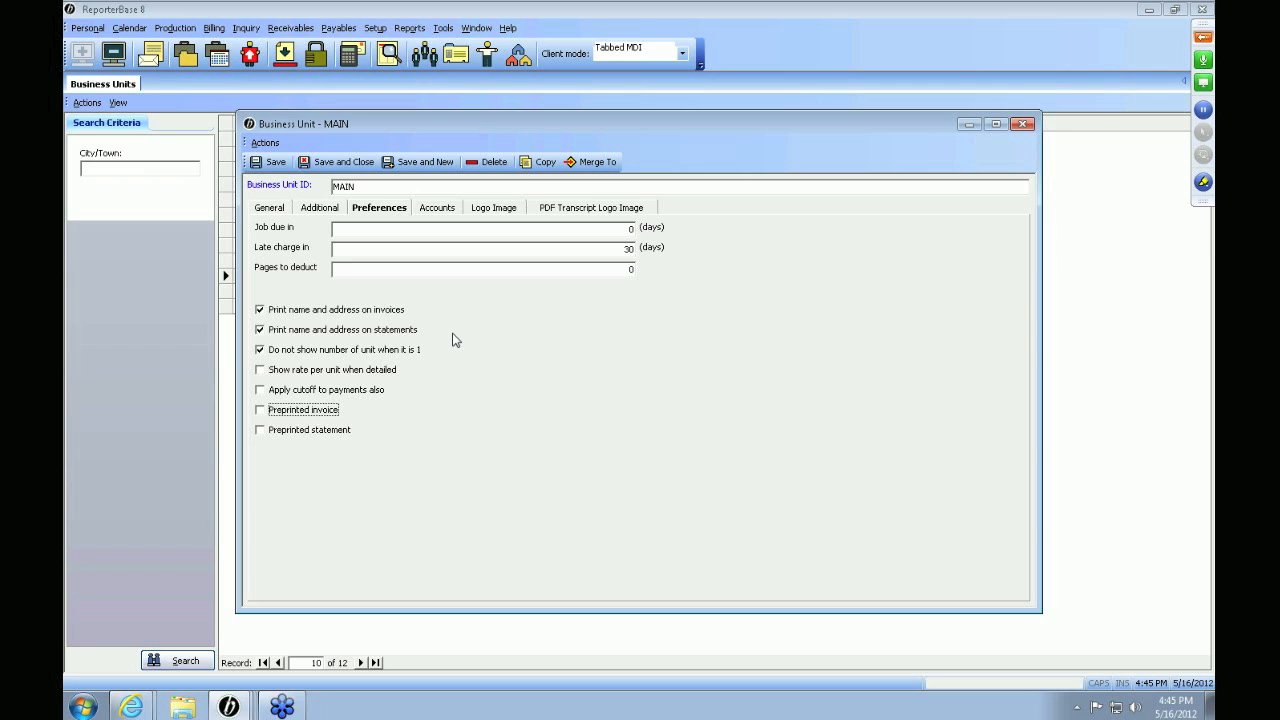
- Map receivables to 1100 Accounts Receivable and choose ledger accounts for refunds, finance charges and discounts
{"action": "left_click", "coordinate": [436, 206]}
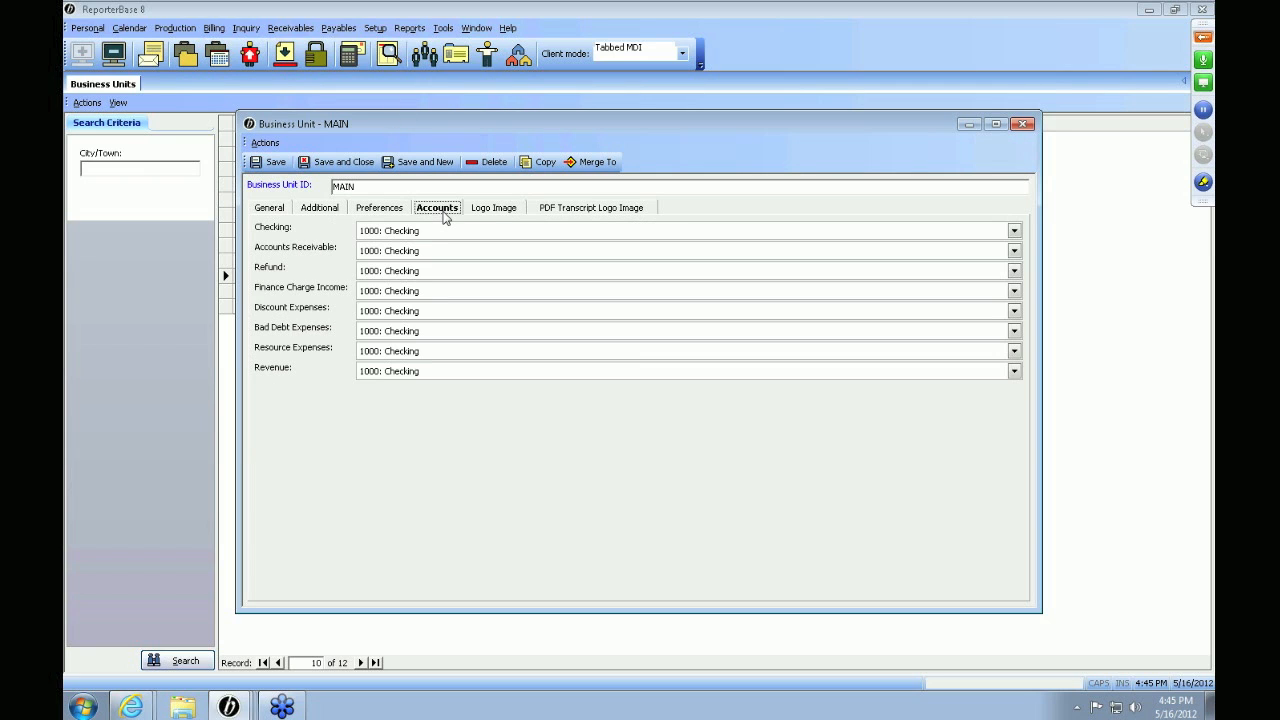
{"action": "mouse_move", "coordinate": [508, 256]}
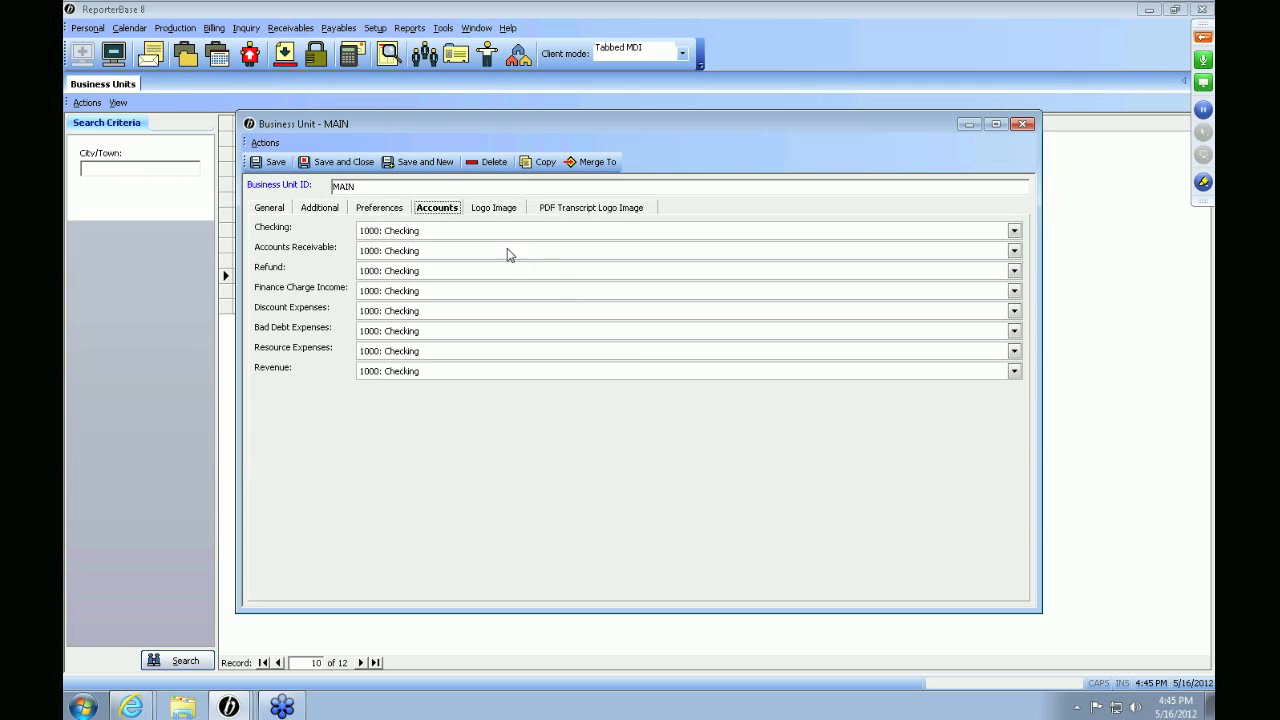
{"action": "left_click", "coordinate": [1012, 250]}
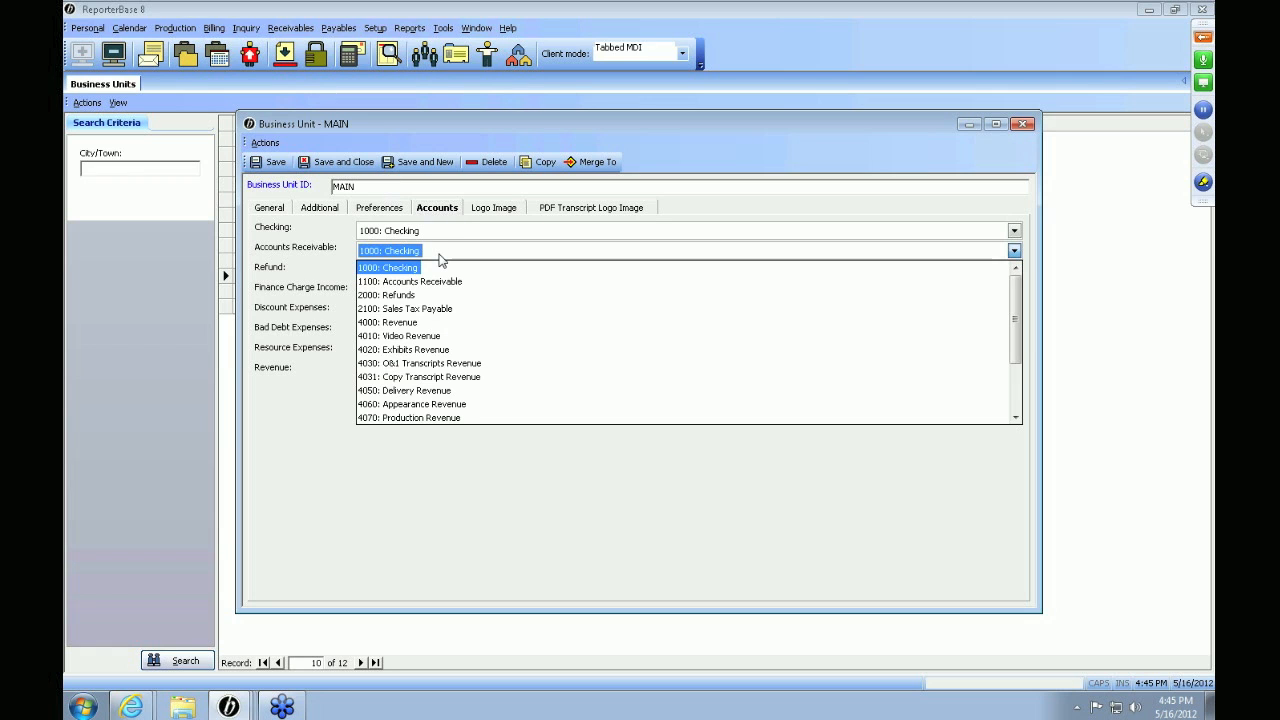
{"action": "left_click", "coordinate": [410, 280]}
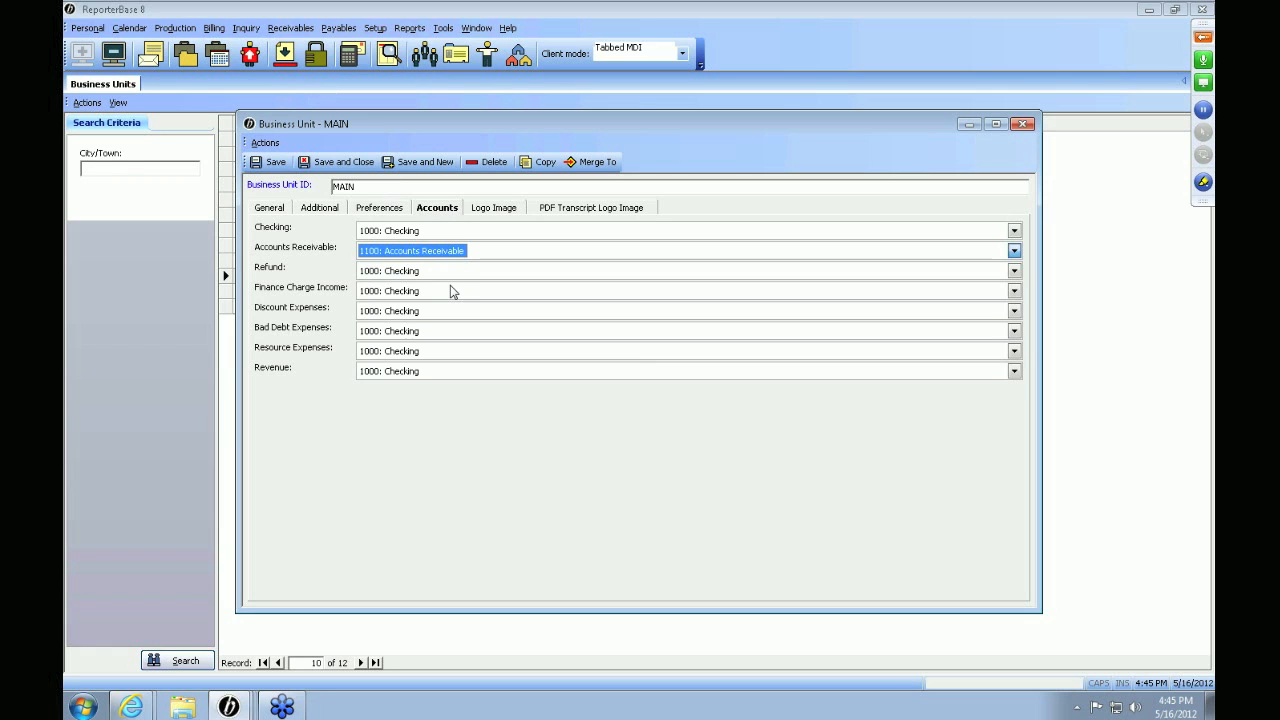
{"action": "left_click", "coordinate": [1012, 270]}
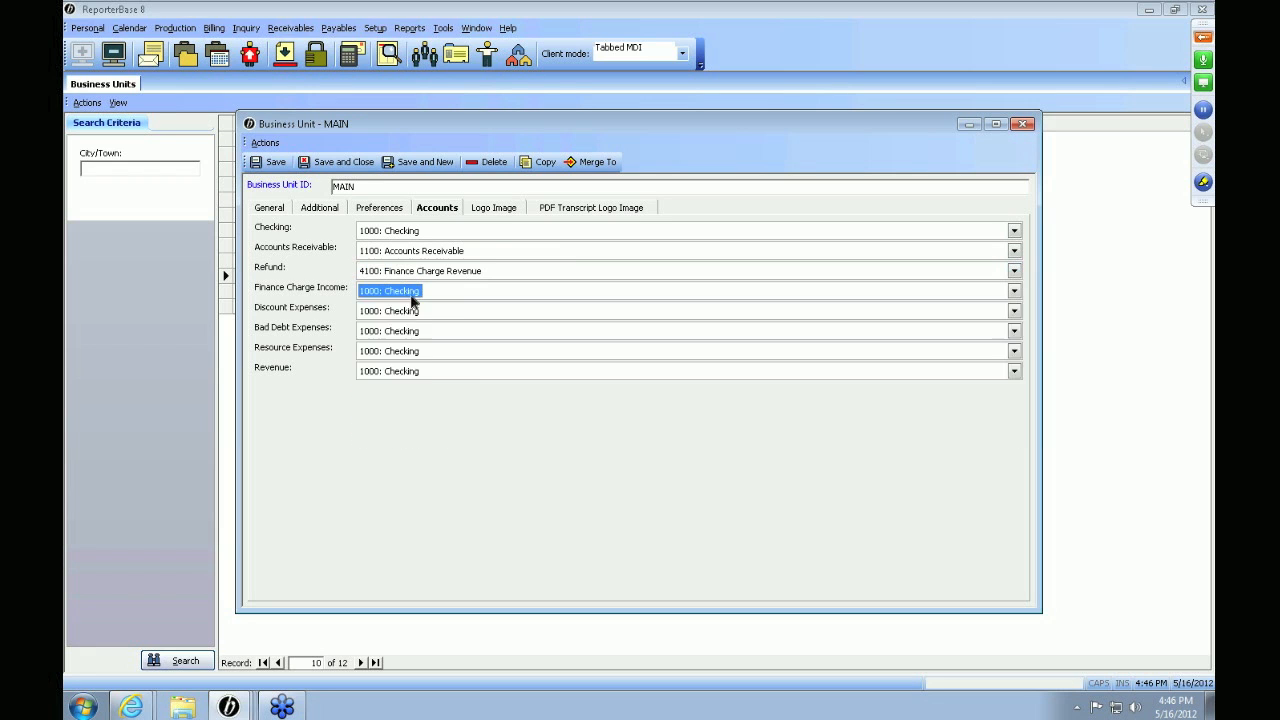
{"action": "left_click", "coordinate": [1012, 292]}
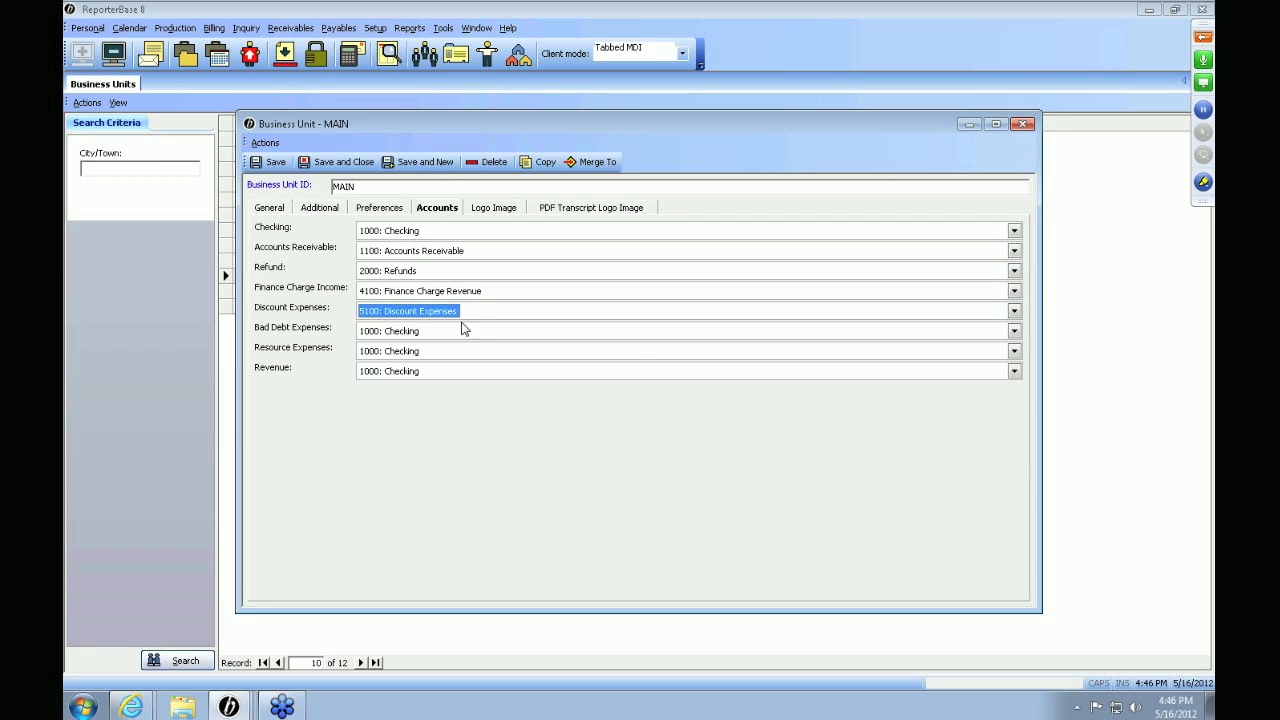
{"action": "left_click", "coordinate": [1012, 352]}
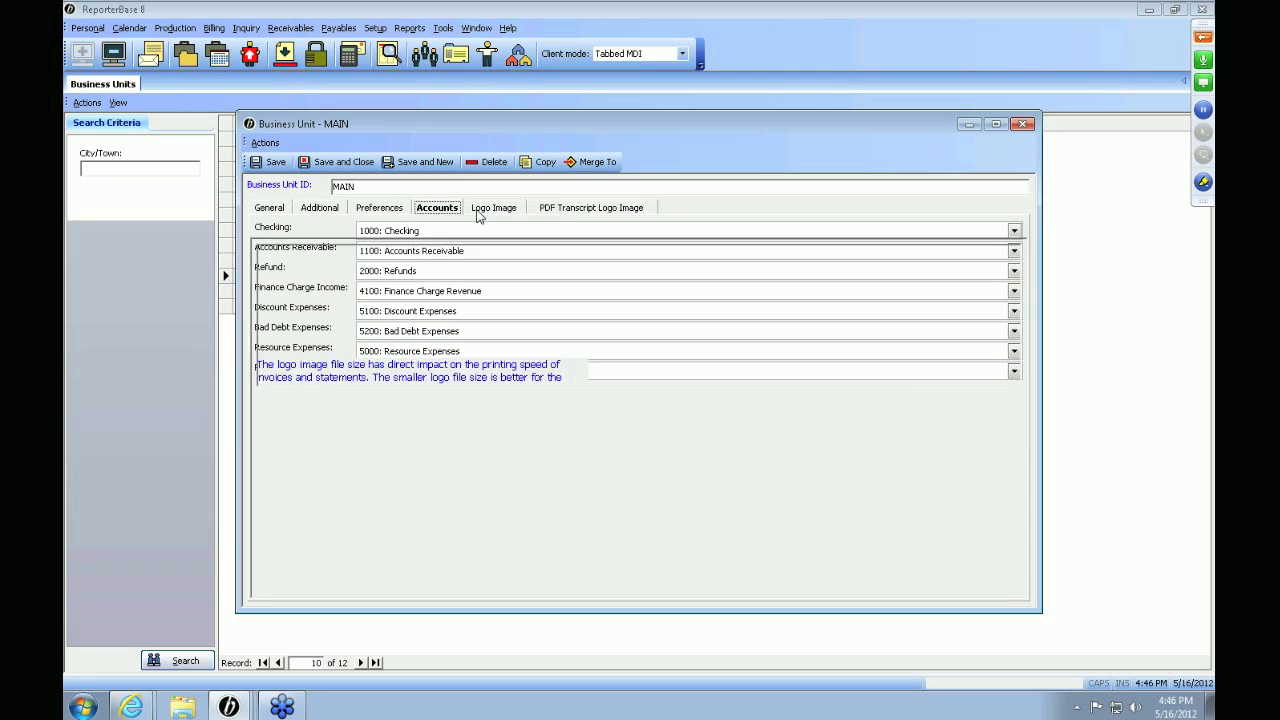
- Try uploading an invoice logo image, then view the PDF transcript logo settings with no image yet
{"action": "left_click", "coordinate": [494, 206]}
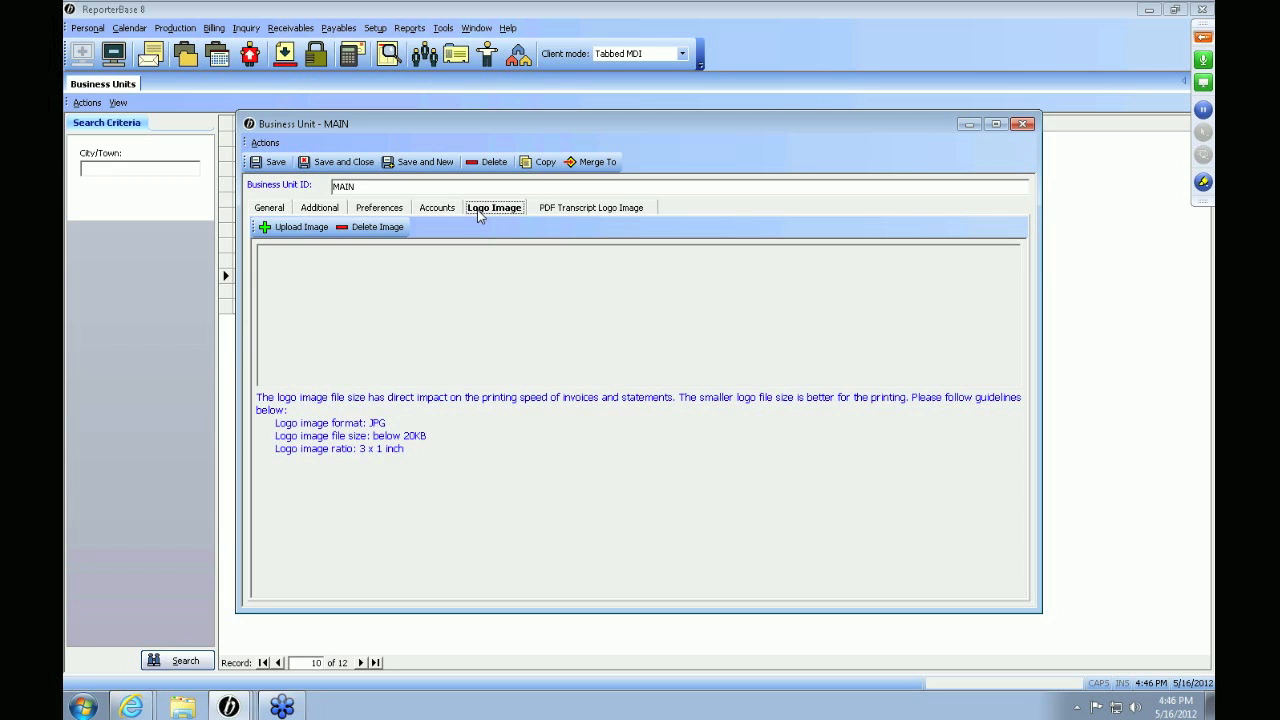
{"action": "mouse_move", "coordinate": [294, 228]}
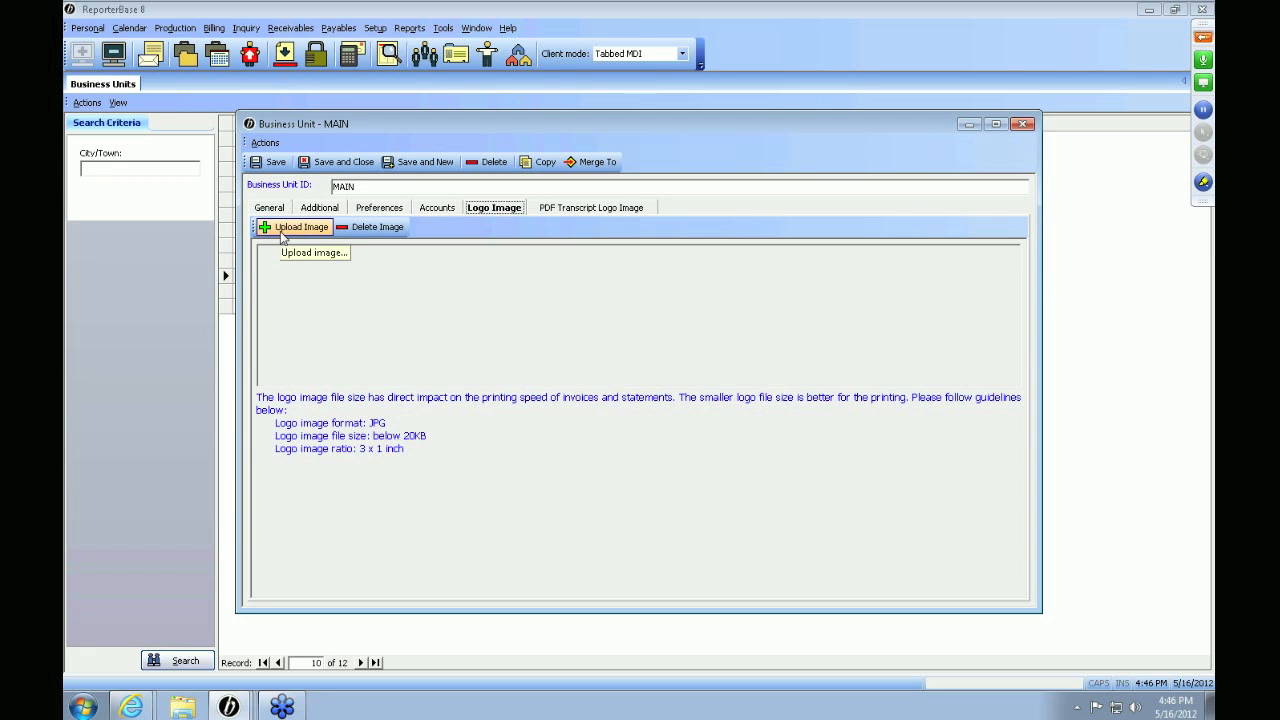
{"action": "left_click", "coordinate": [294, 228]}
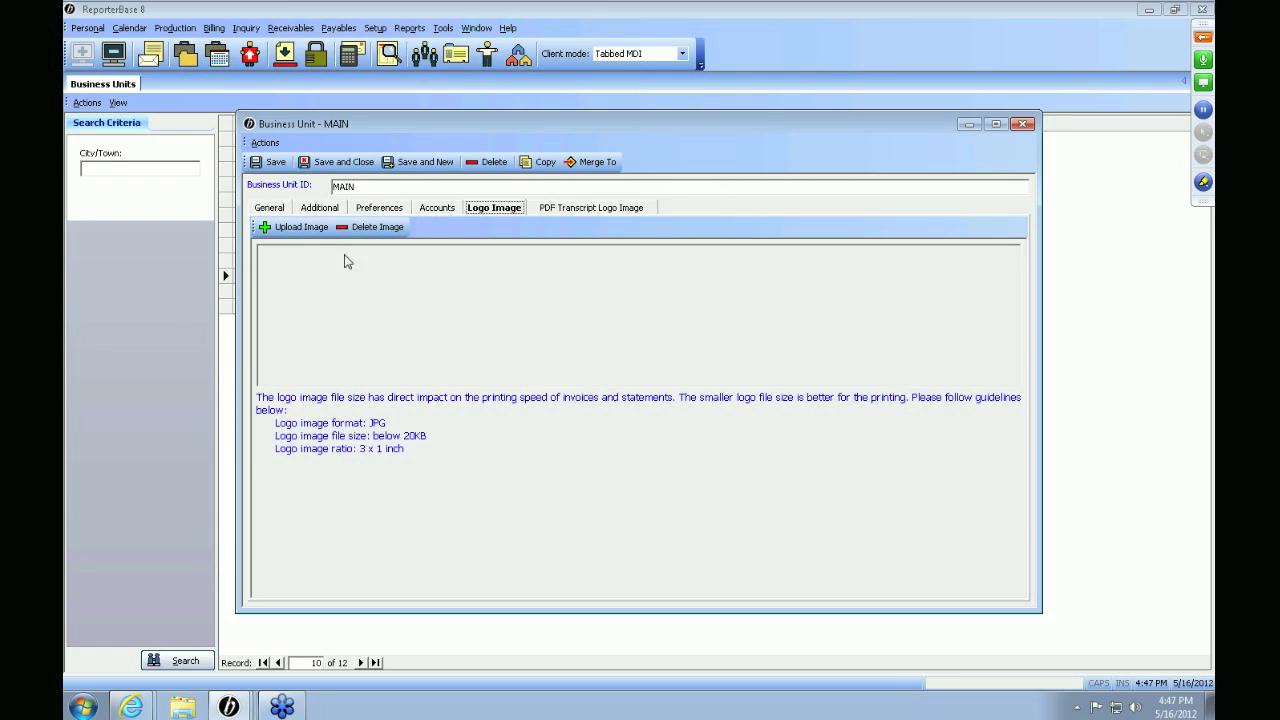
{"action": "left_click", "coordinate": [592, 206]}
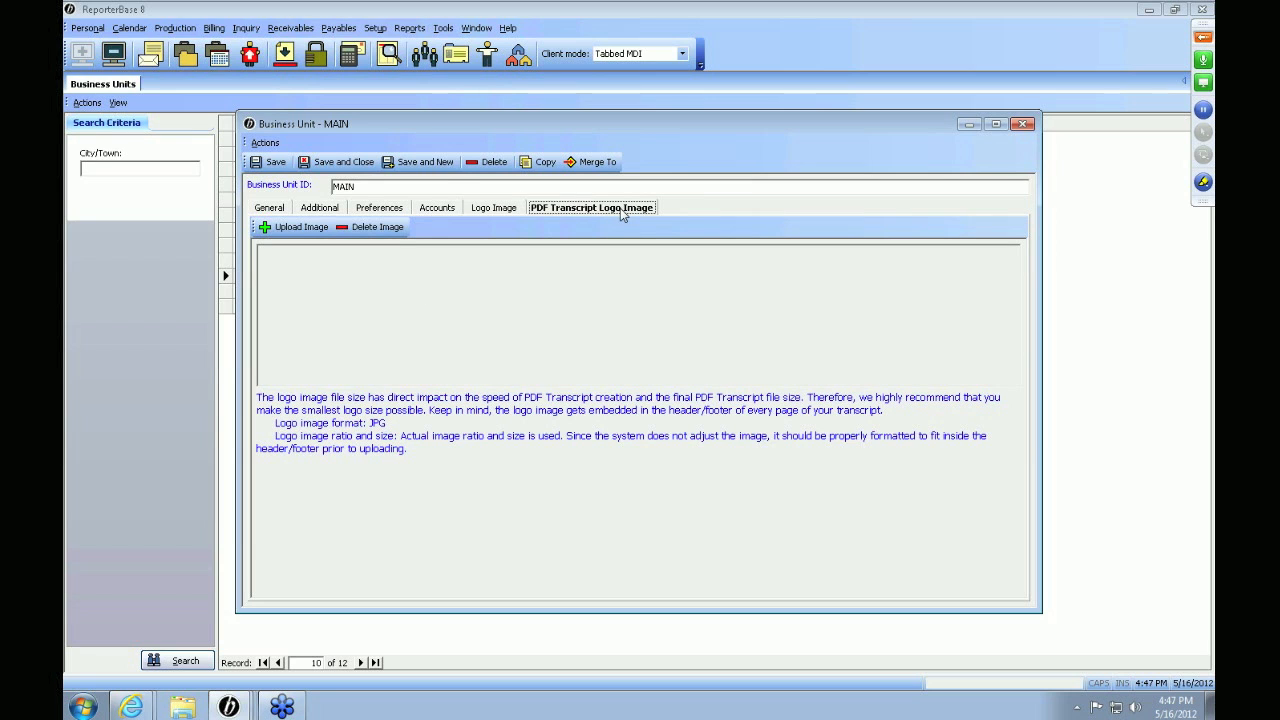